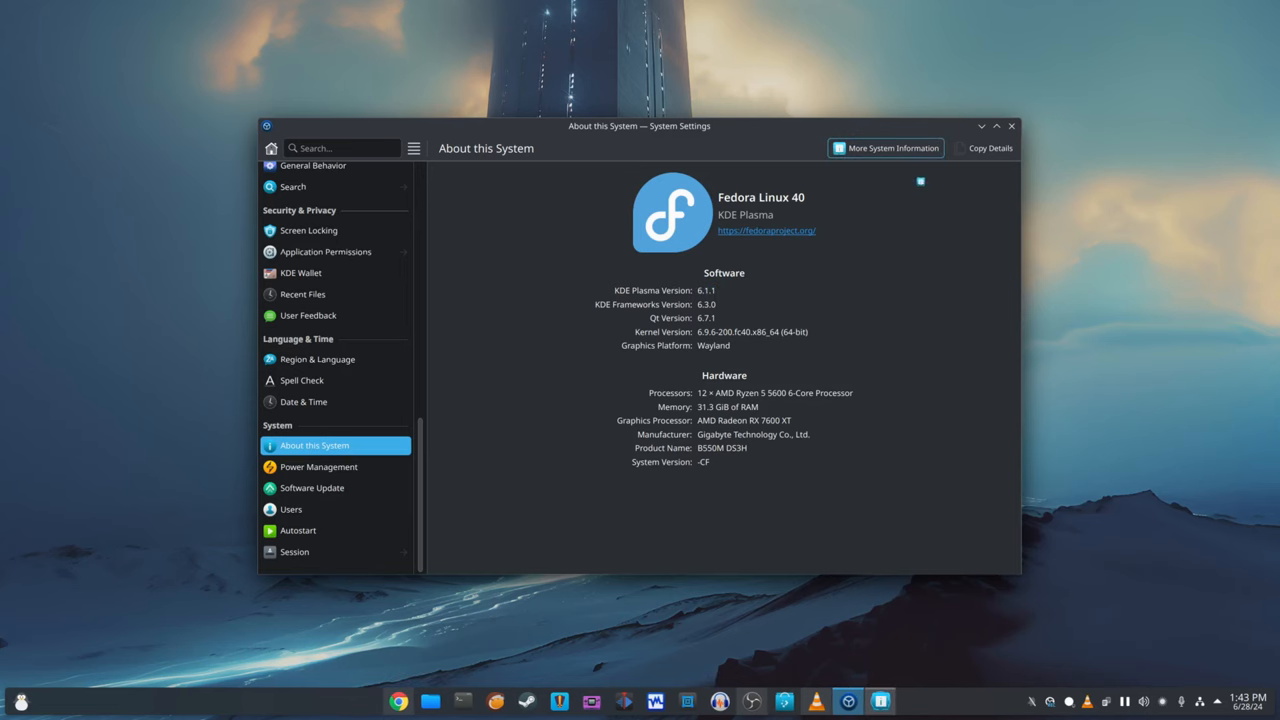
Step: Run uname -a in Konsole to show the Fedora 6.9.6 x86_64 kernel details
click(884, 148)
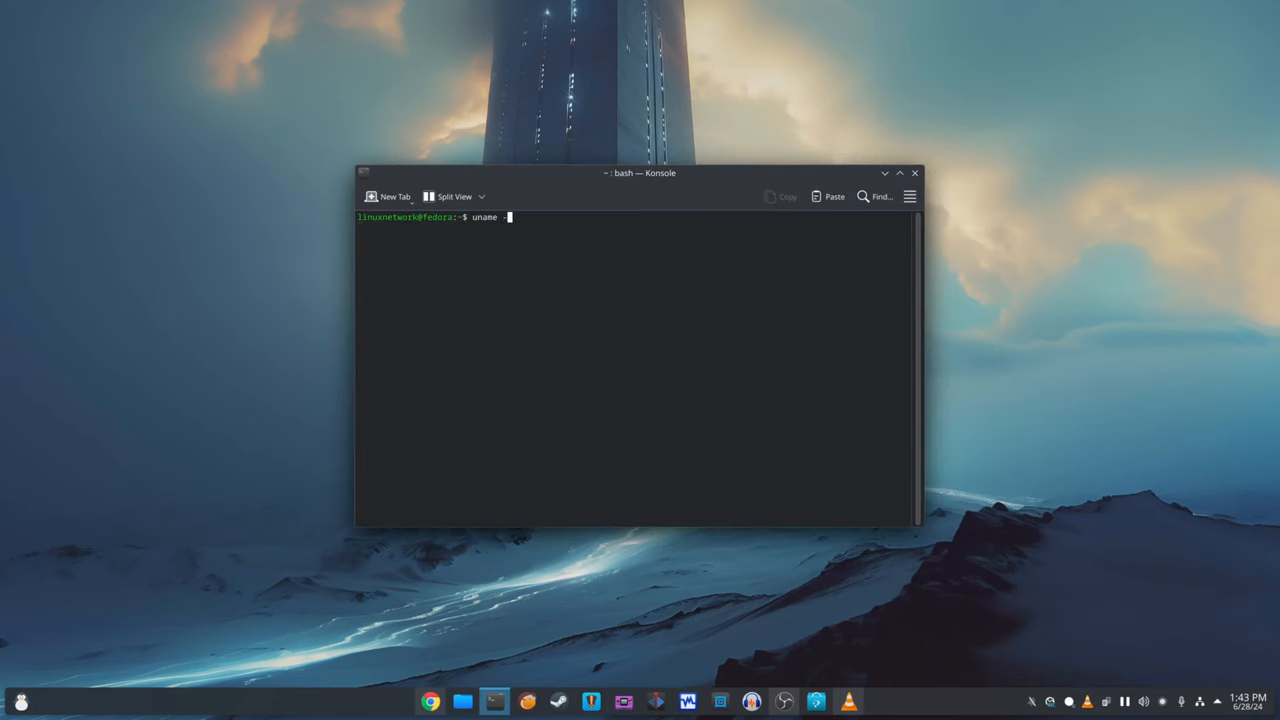
key(Return)
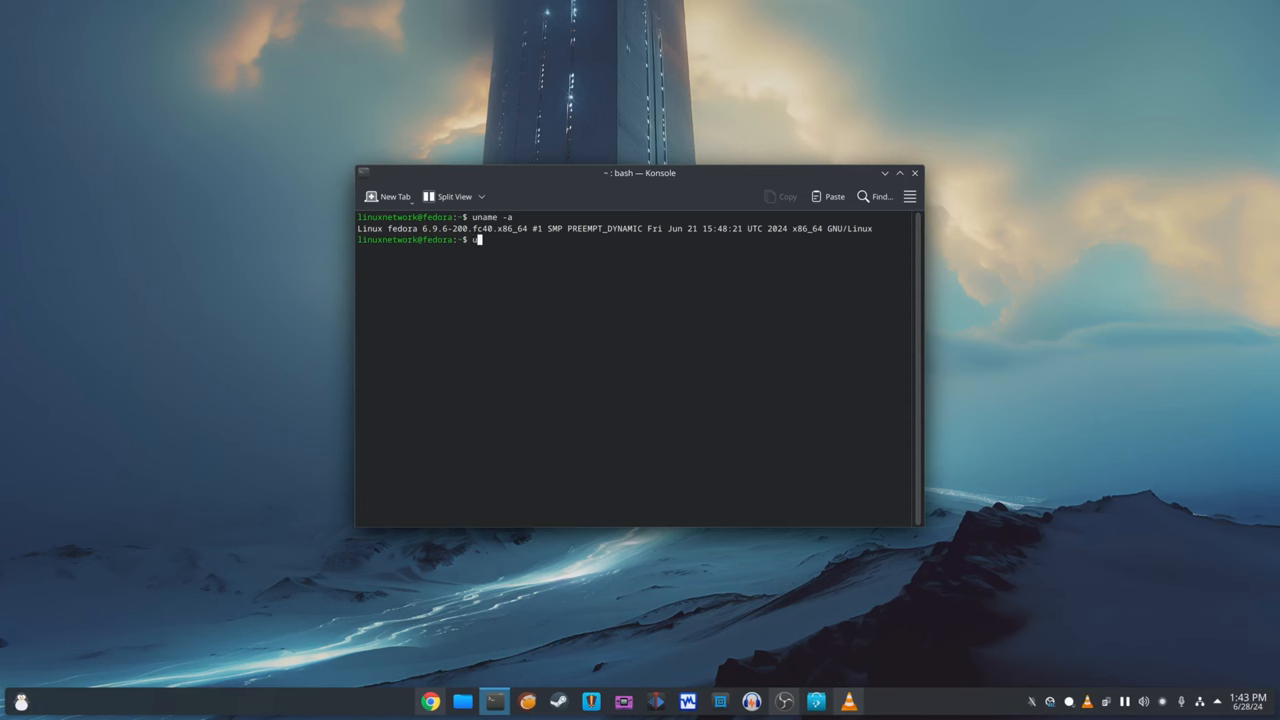
key(Return)
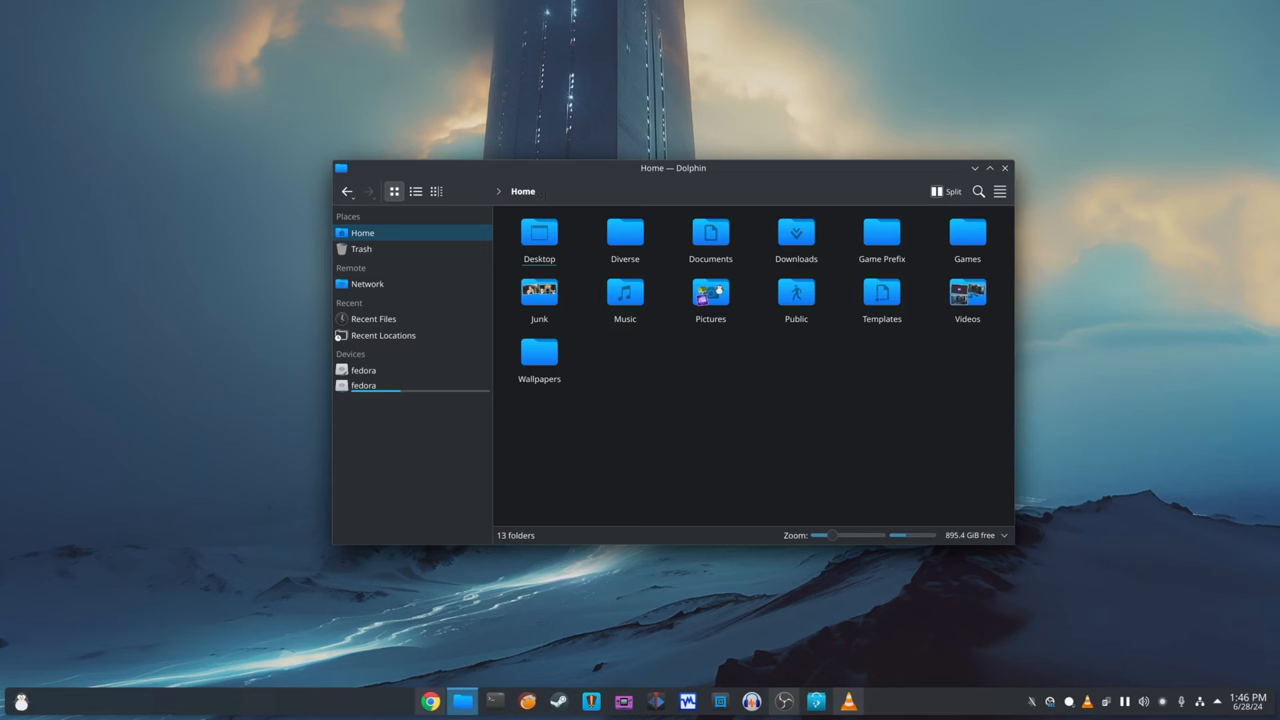
Step: Move test.txt from the desktop into the Documents folder via Move Here
double_click(710, 232)
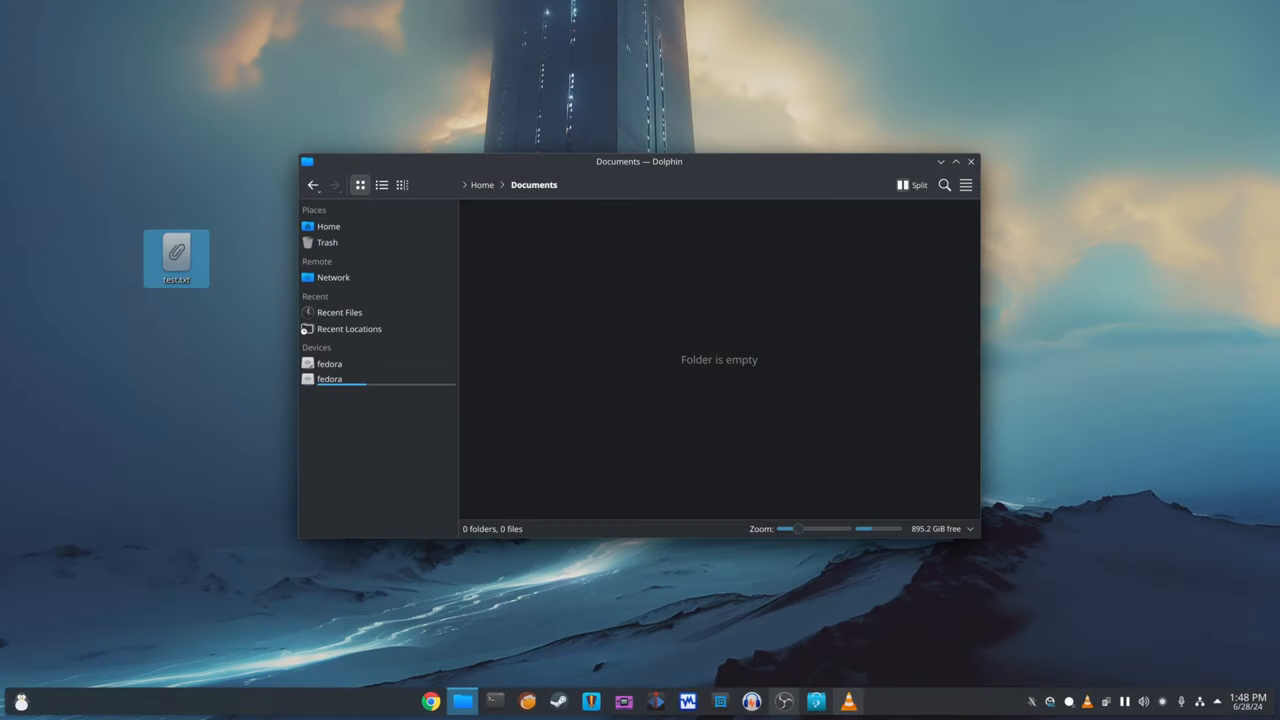
drag(176, 258, 470, 280)
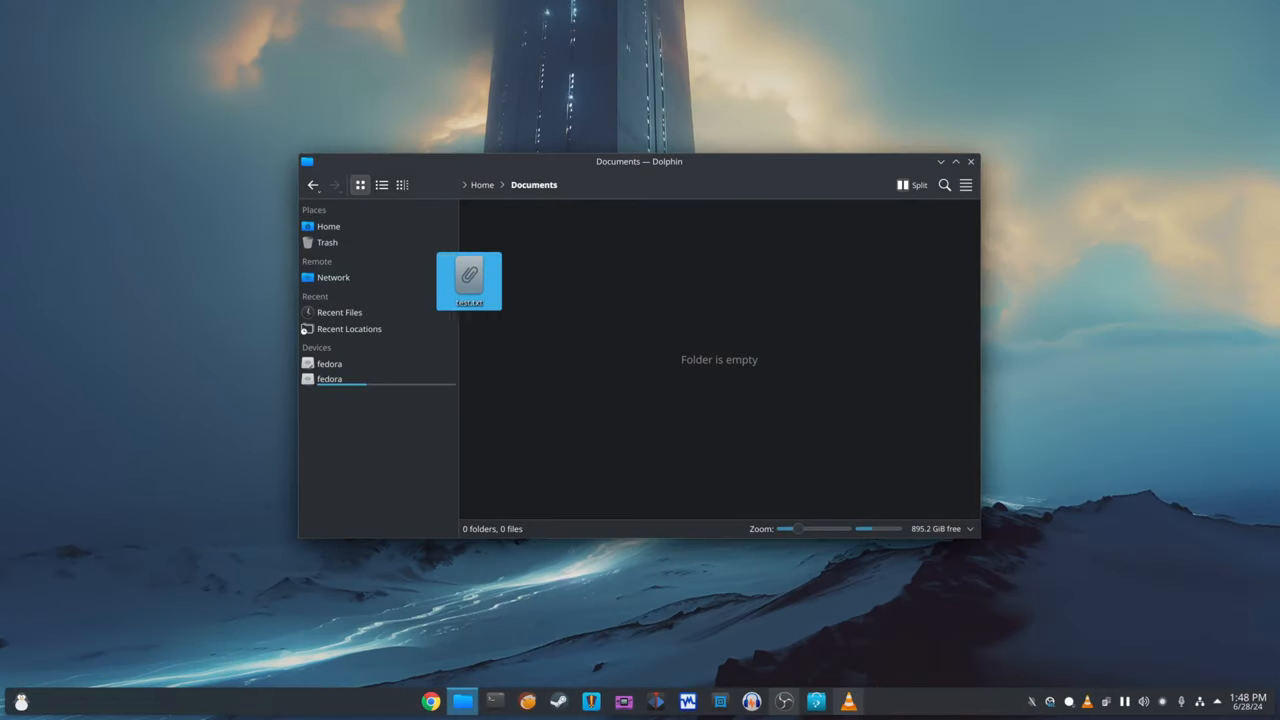
drag(470, 280, 176, 258)
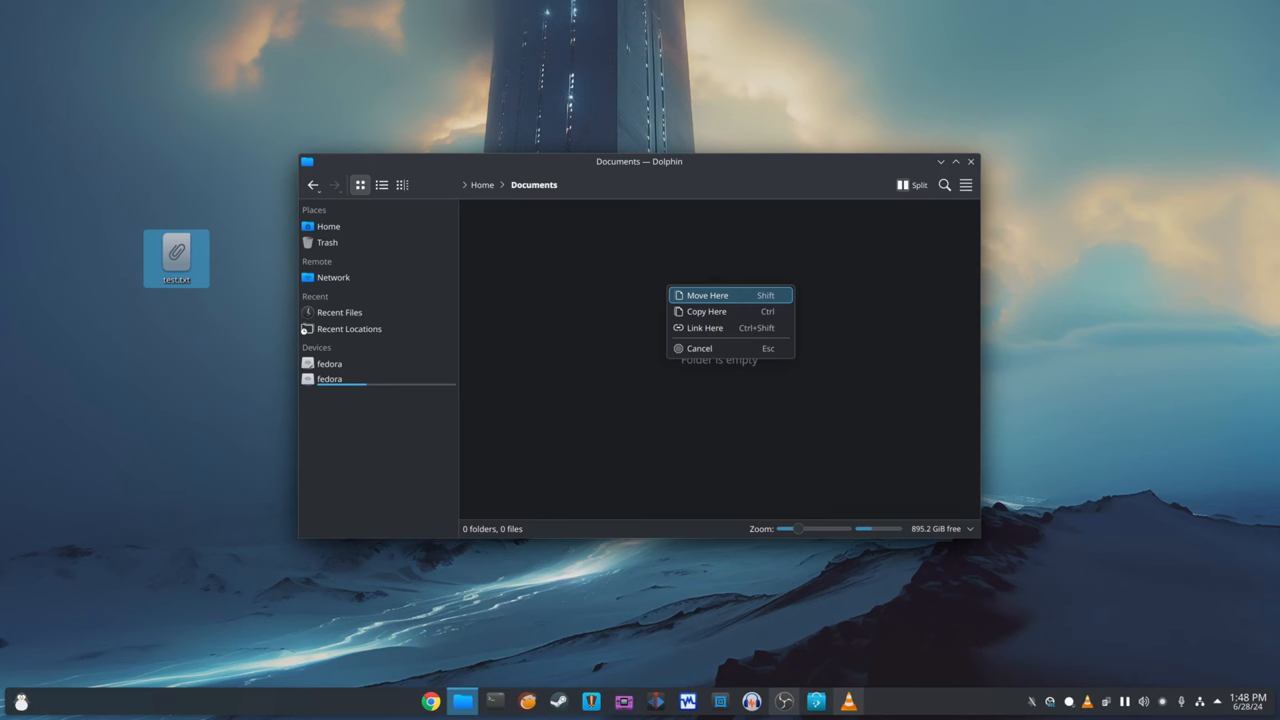
click(708, 296)
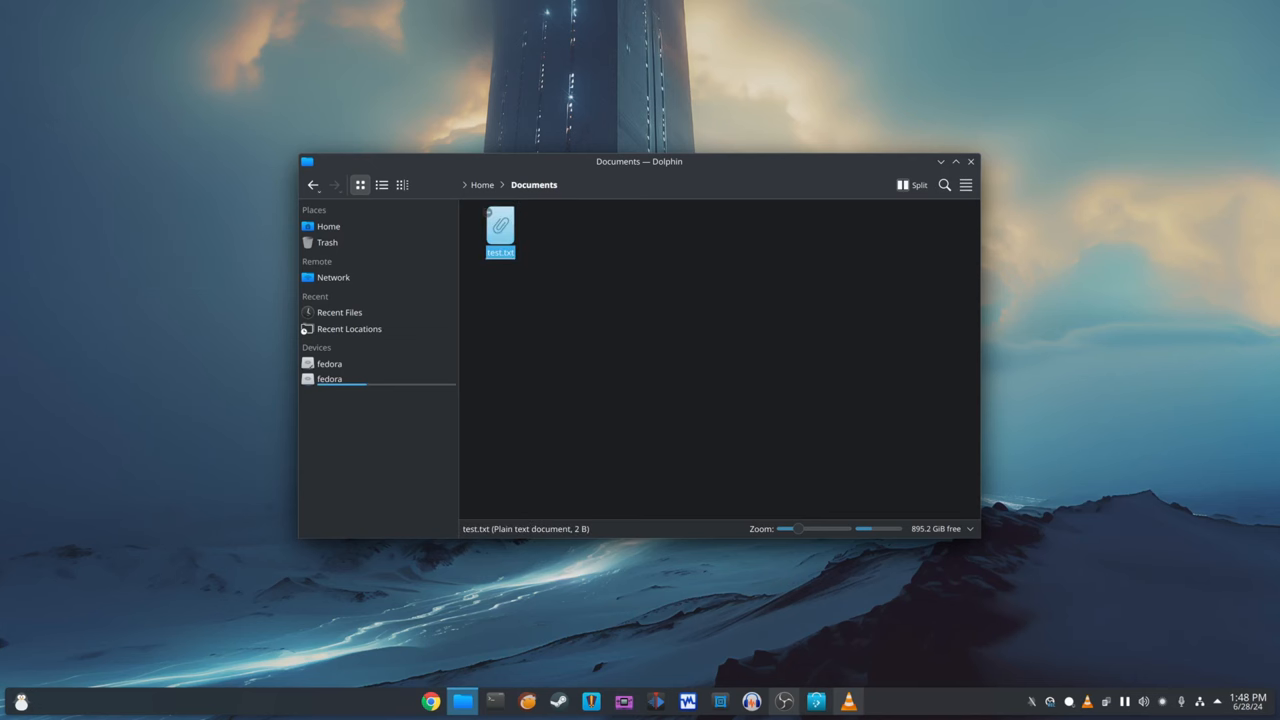
Step: Move test.txt from Documents back onto the desktop via Move Here
drag(500, 224, 210, 300)
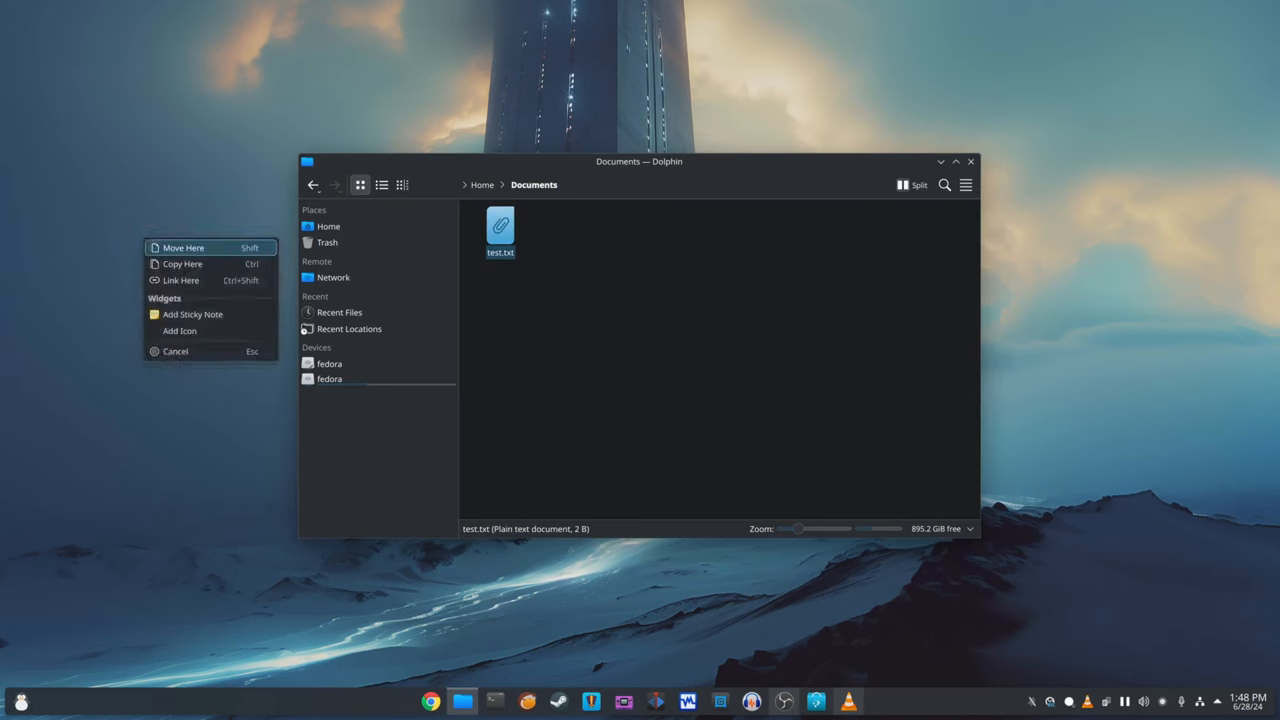
click(184, 248)
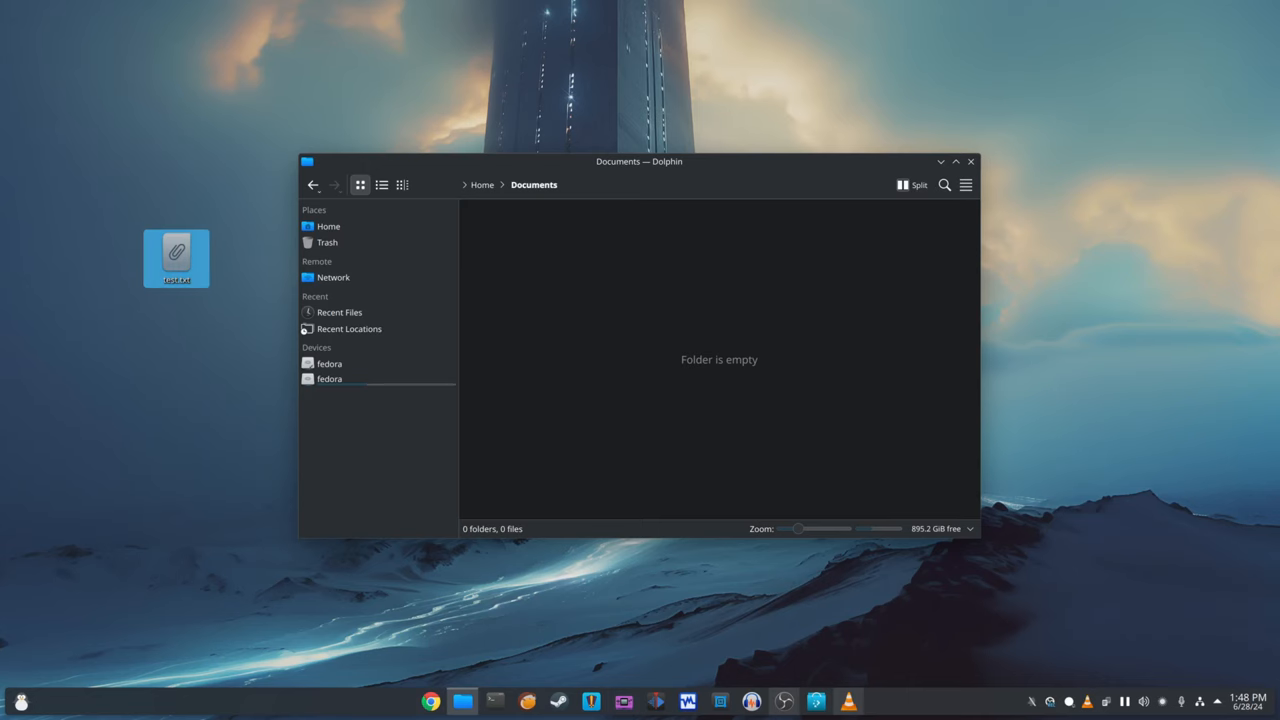
click(968, 160)
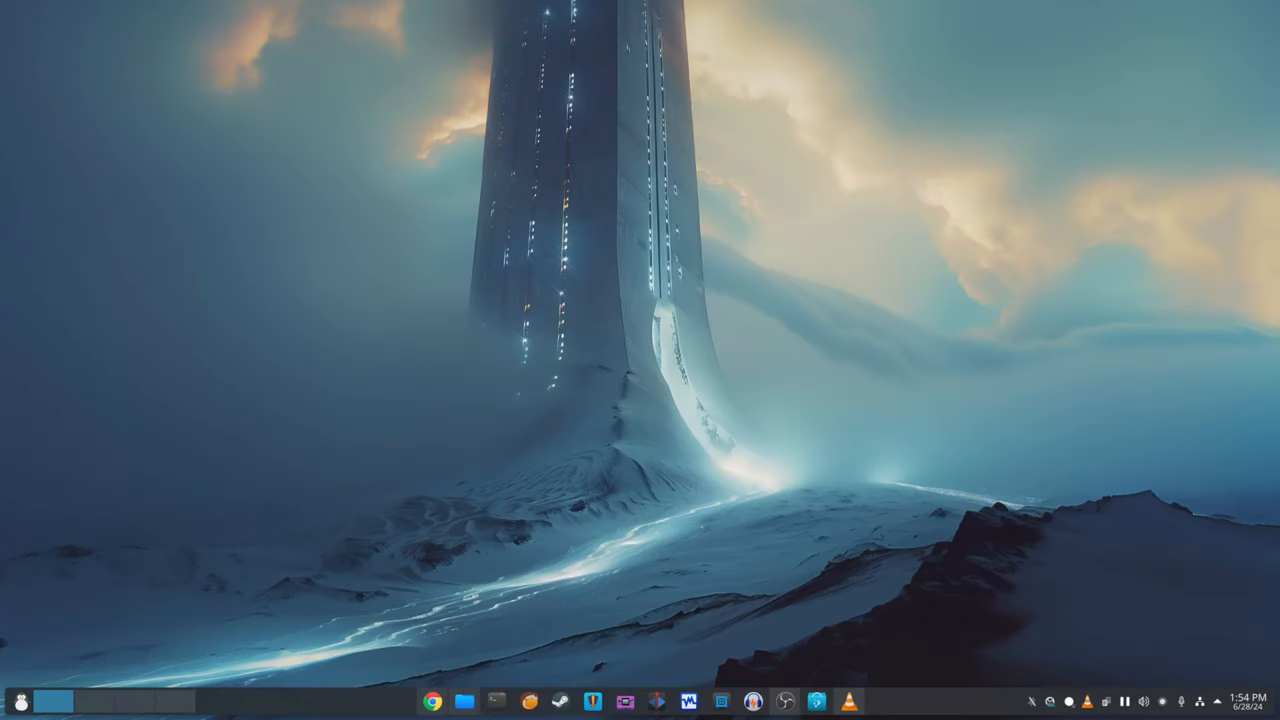
mouse_move(560, 336)
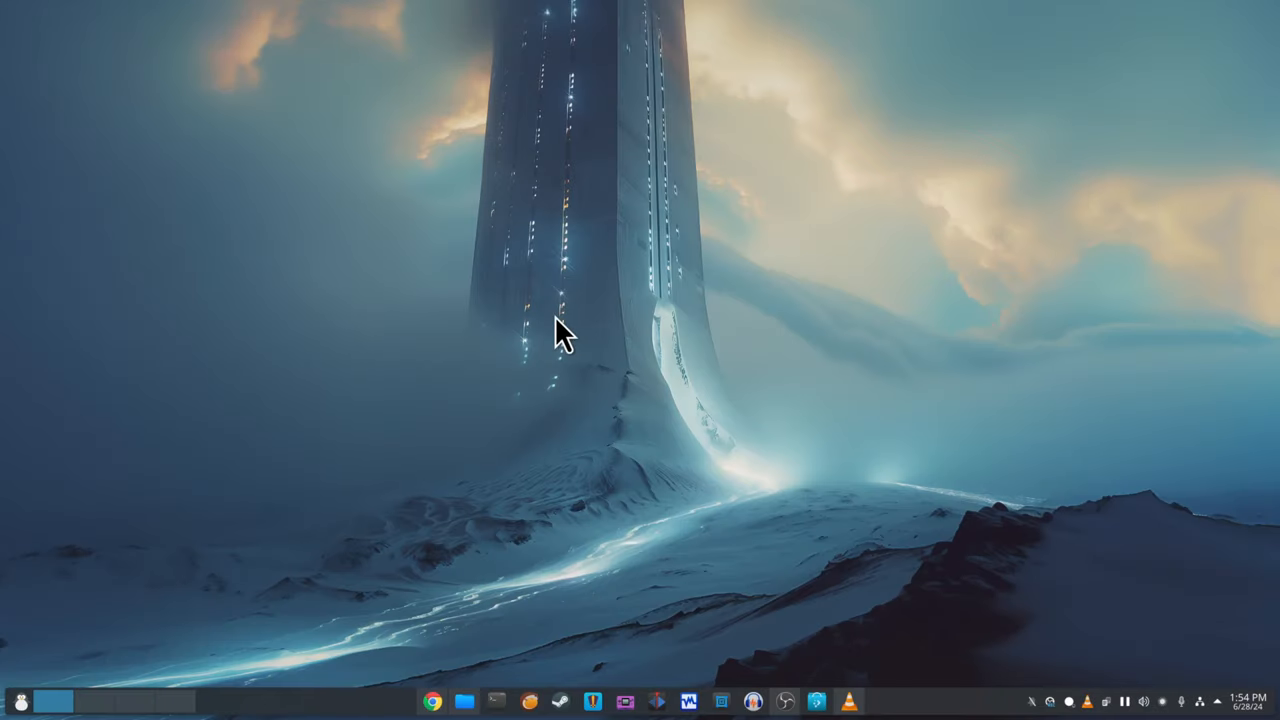
mouse_move(560, 336)
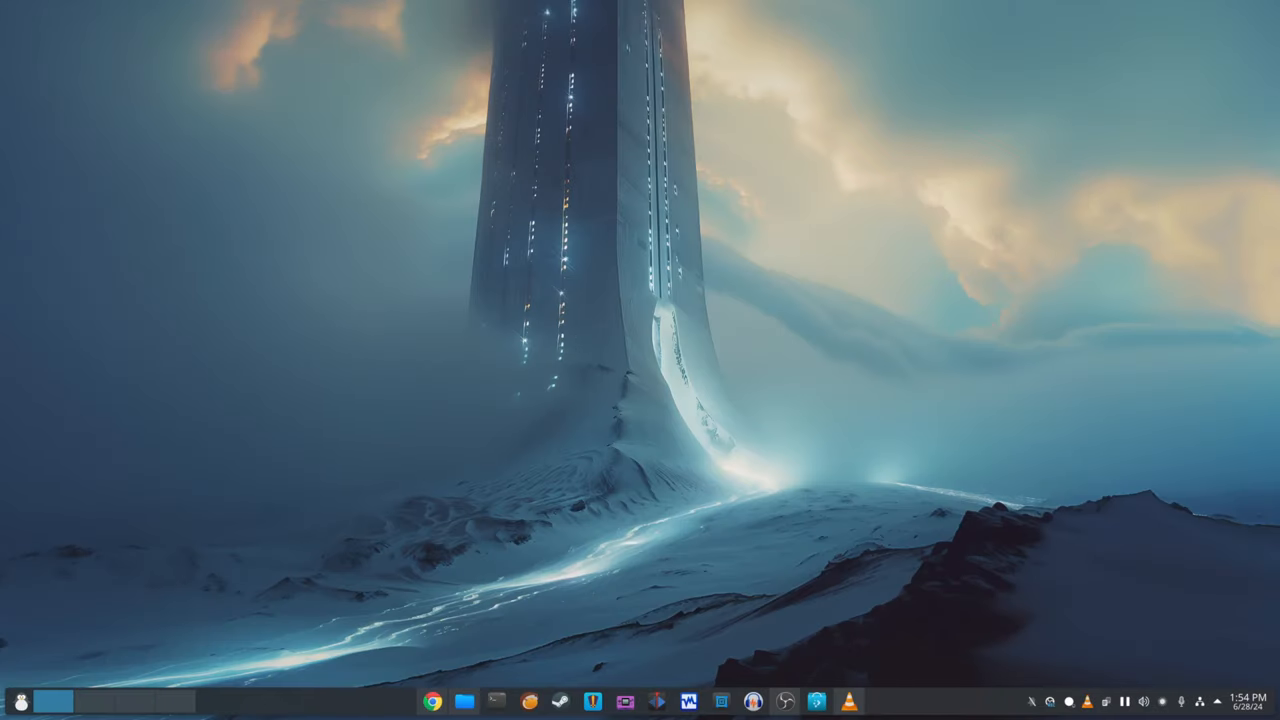
mouse_move(870, 180)
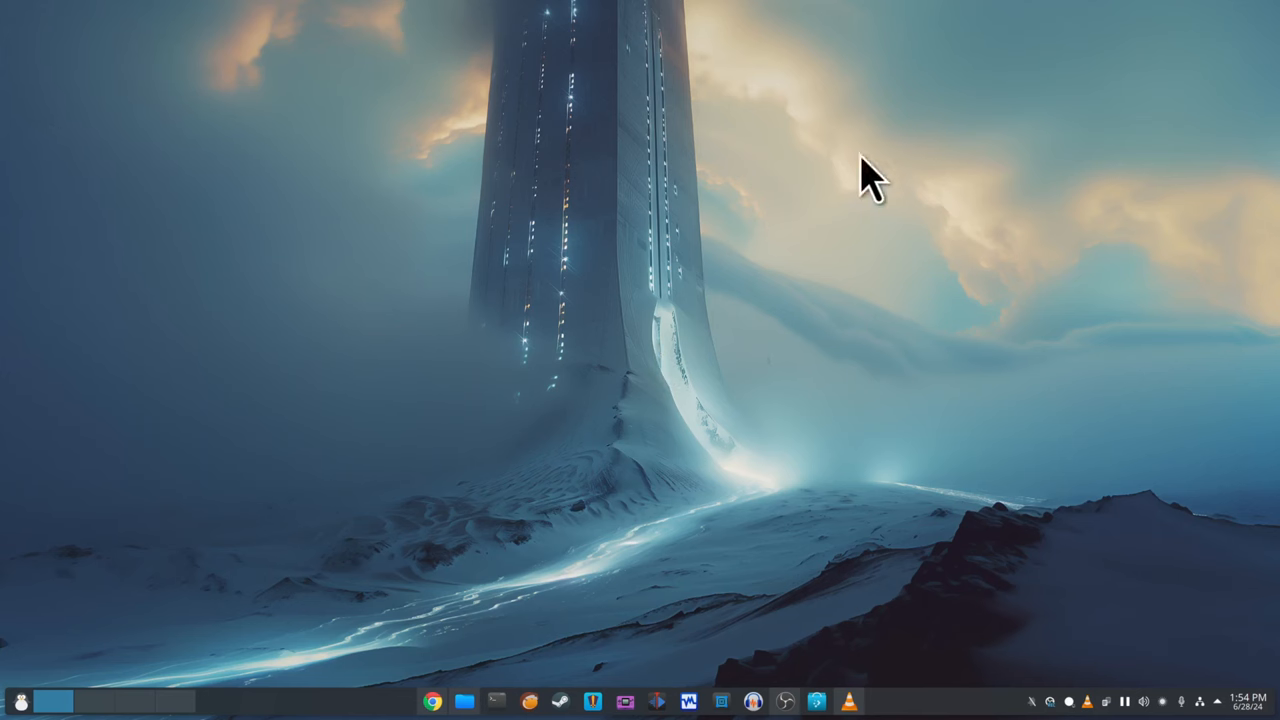
mouse_move(284, 336)
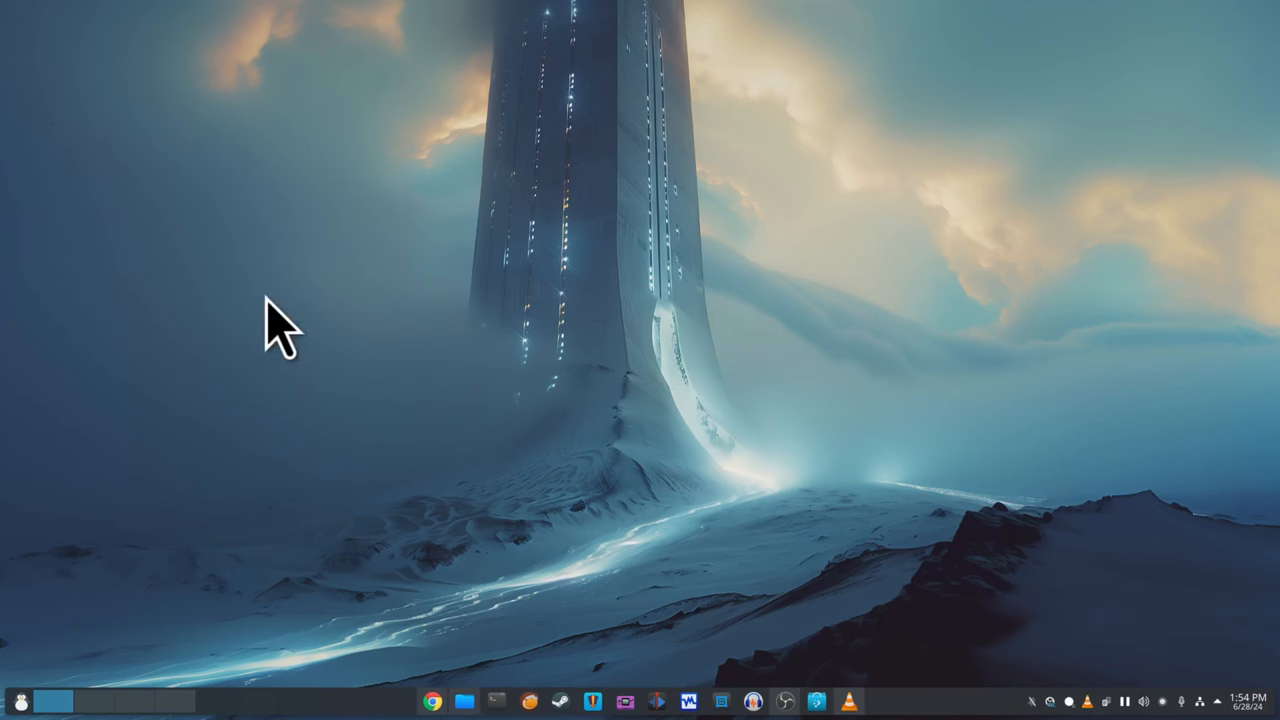
mouse_move(290, 120)
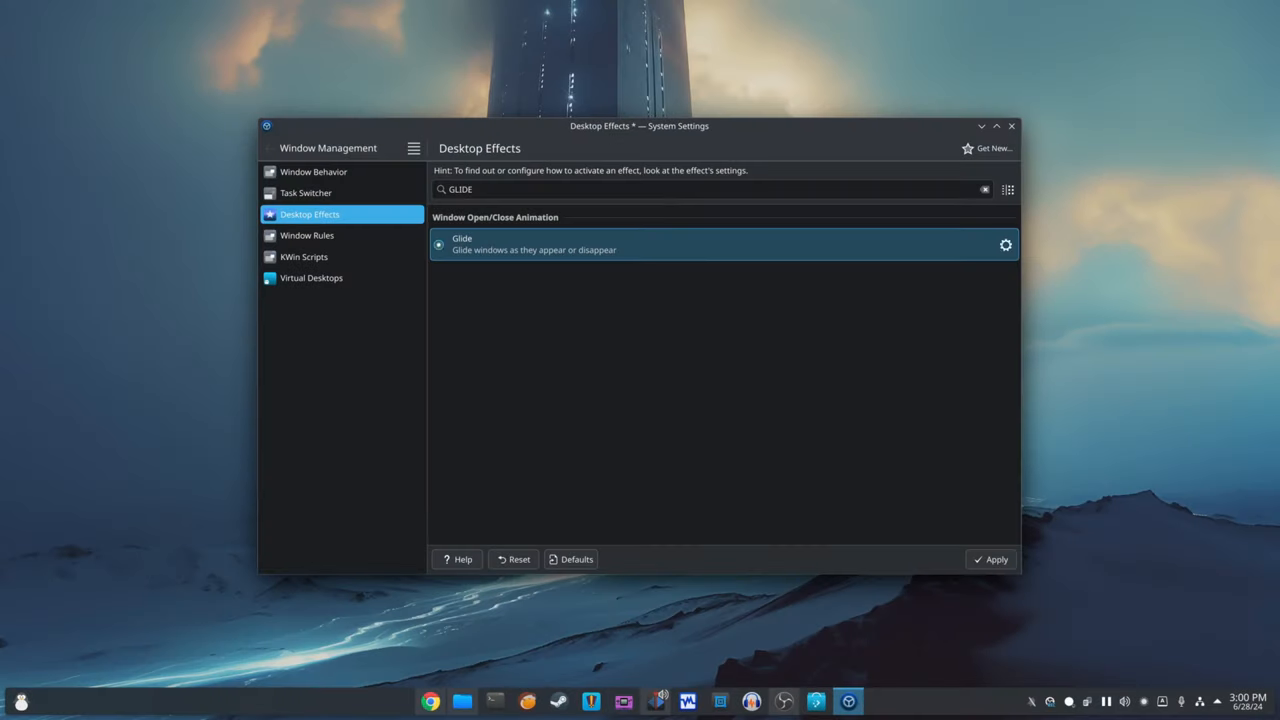
Step: Apply the enabled Glide window open/close animation in Desktop Effects
click(990, 560)
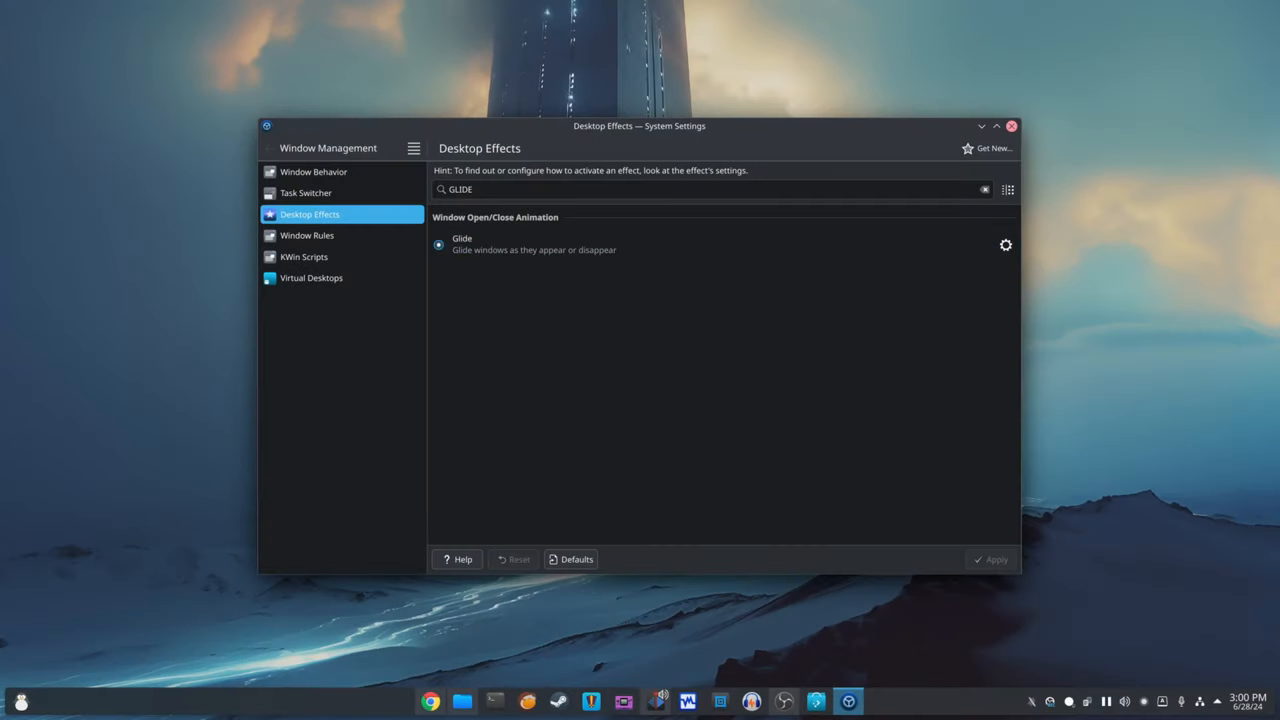
click(1012, 124)
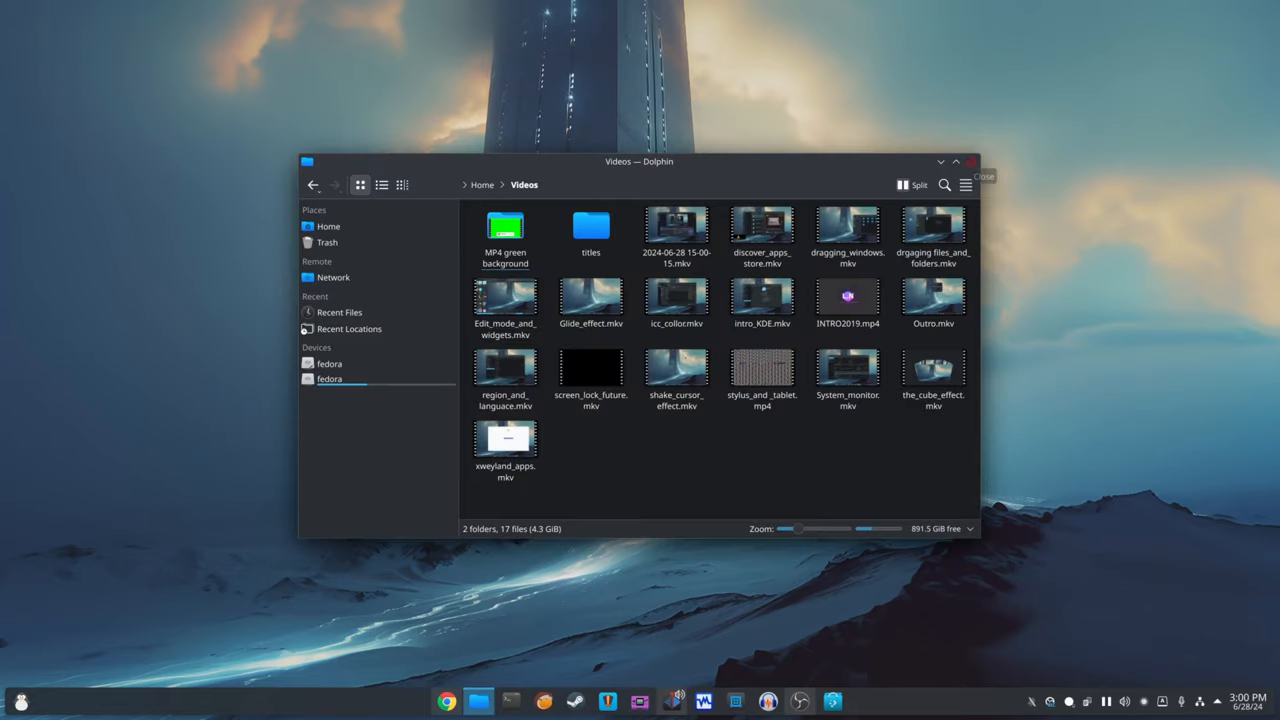
Step: Navigate Dolphin to the Home > Videos folder of recorded clips
click(848, 300)
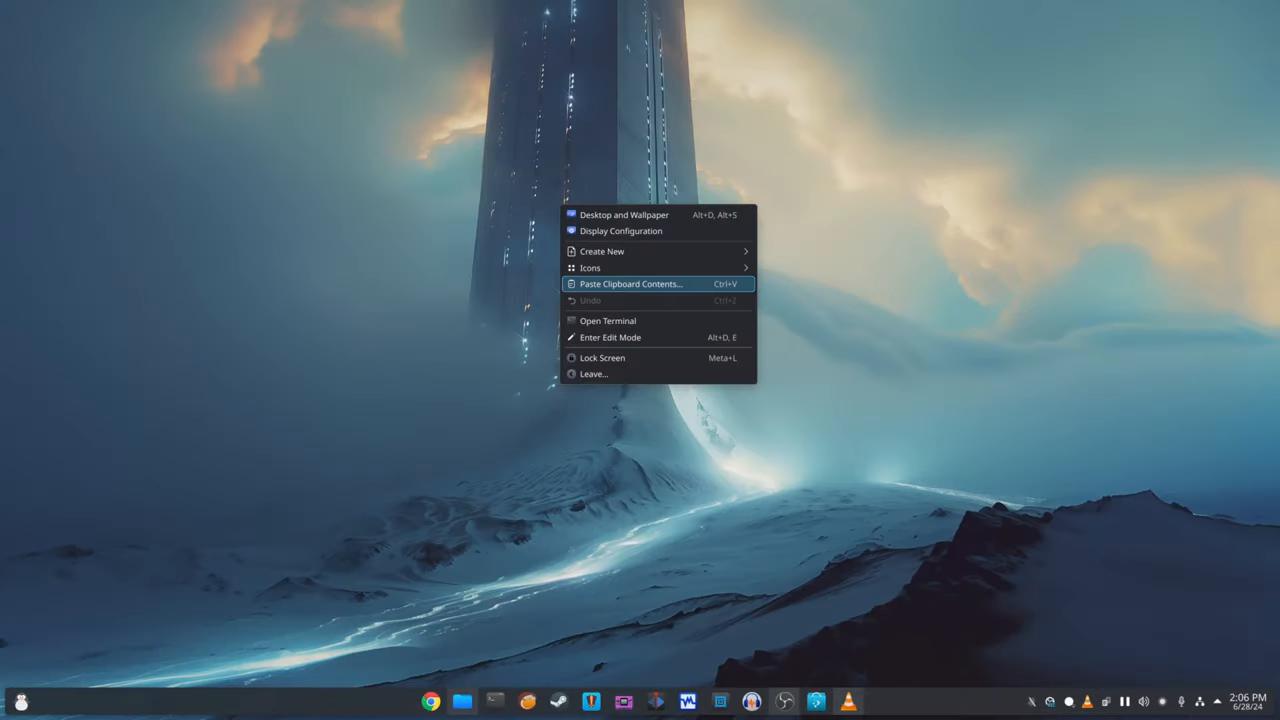
Step: Enter desktop edit mode and bring up the Add Widgets catalogue
click(610, 336)
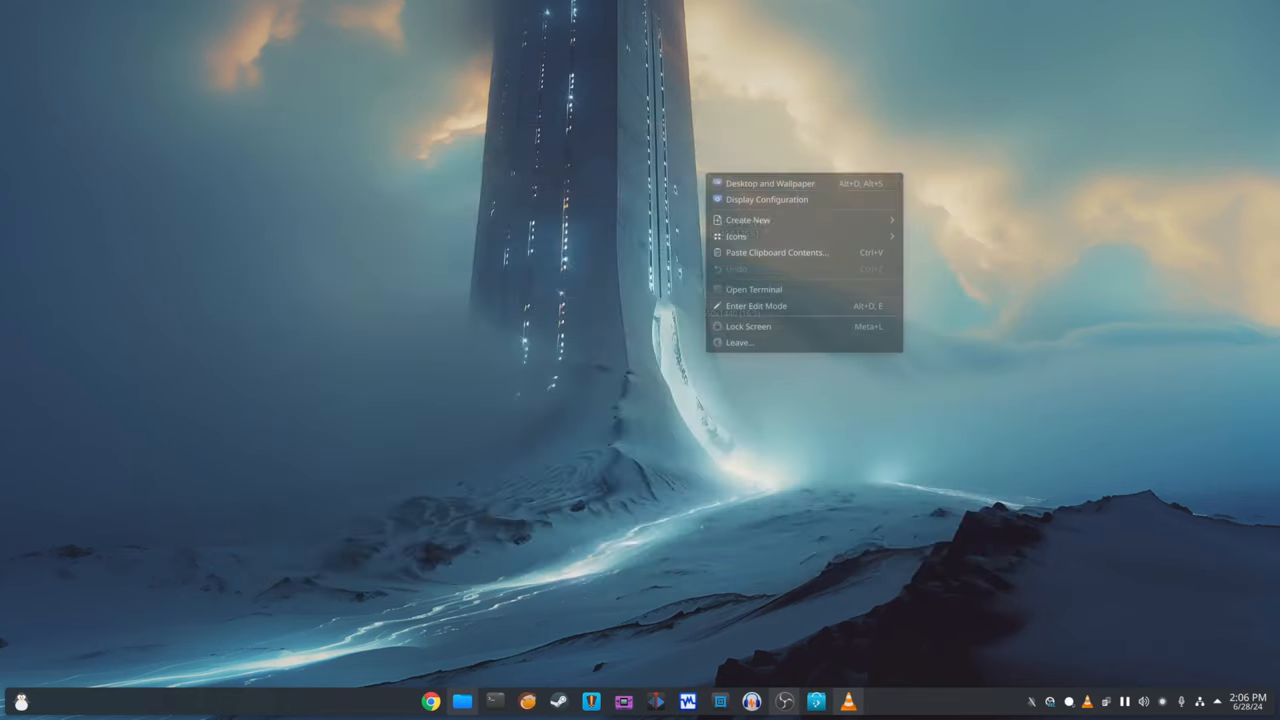
click(756, 306)
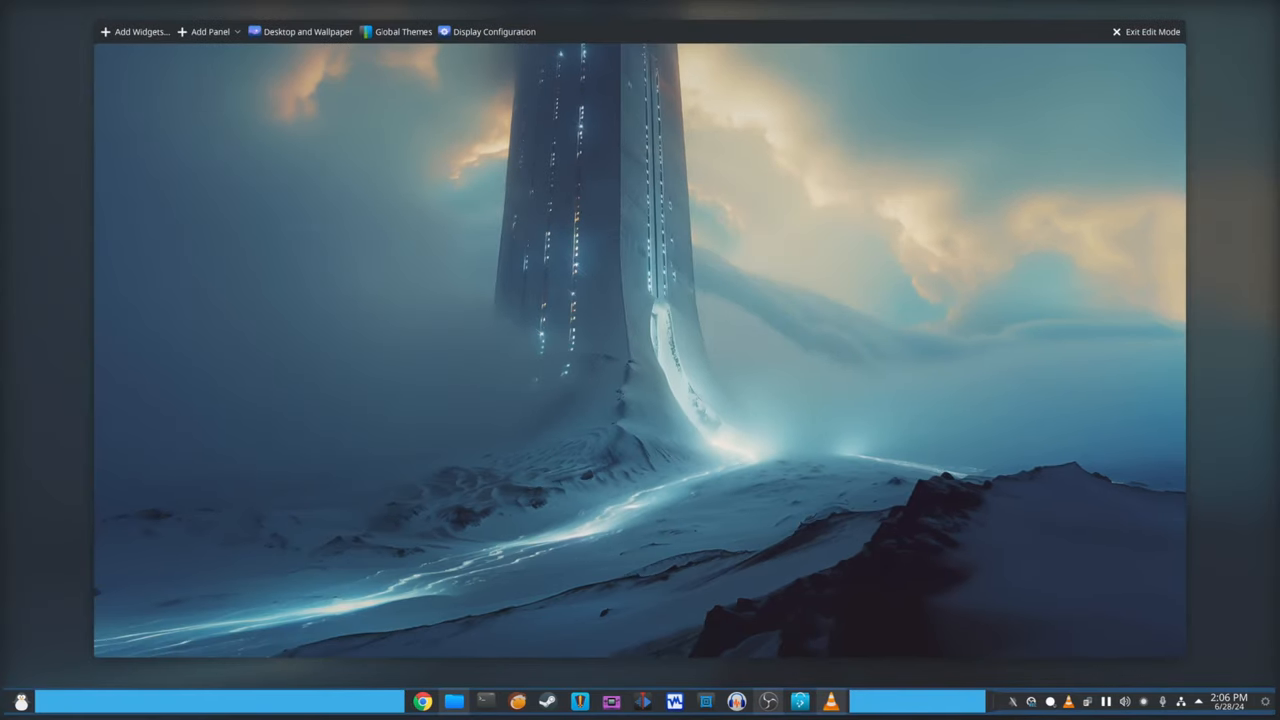
click(136, 32)
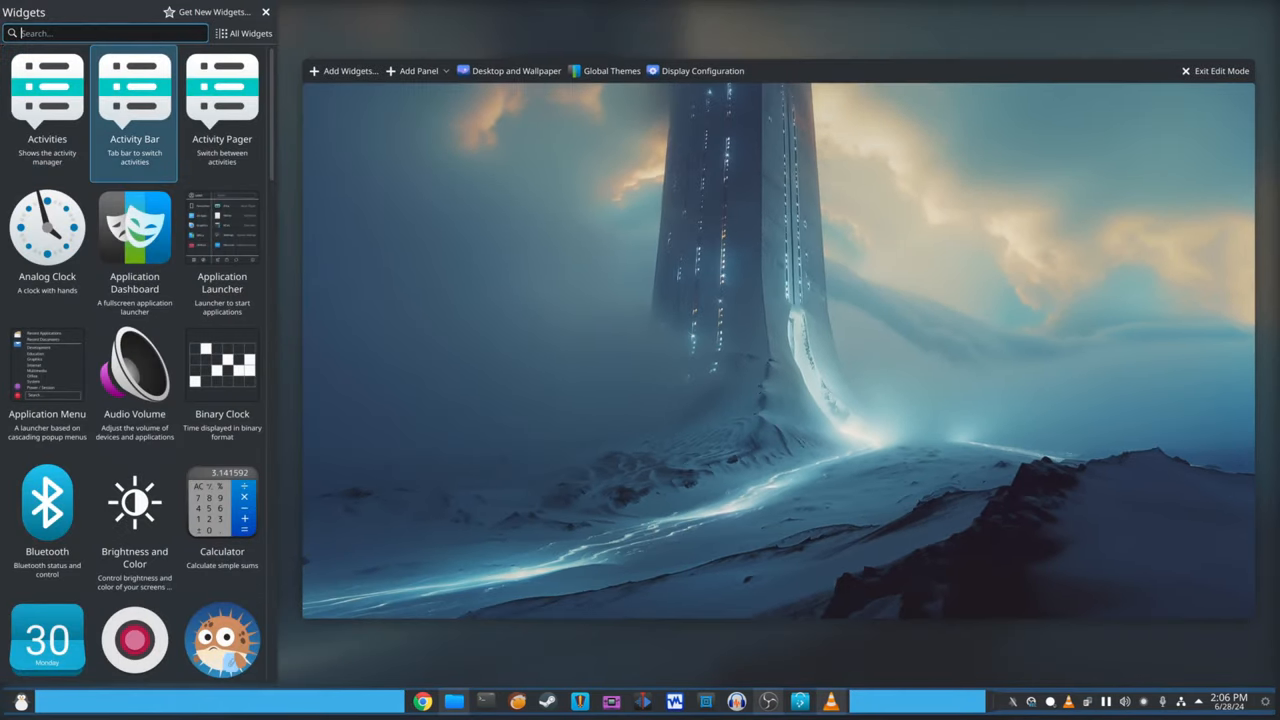
Step: Drag clock and volume widgets from the catalogue onto the desktop
drag(48, 228, 544, 232)
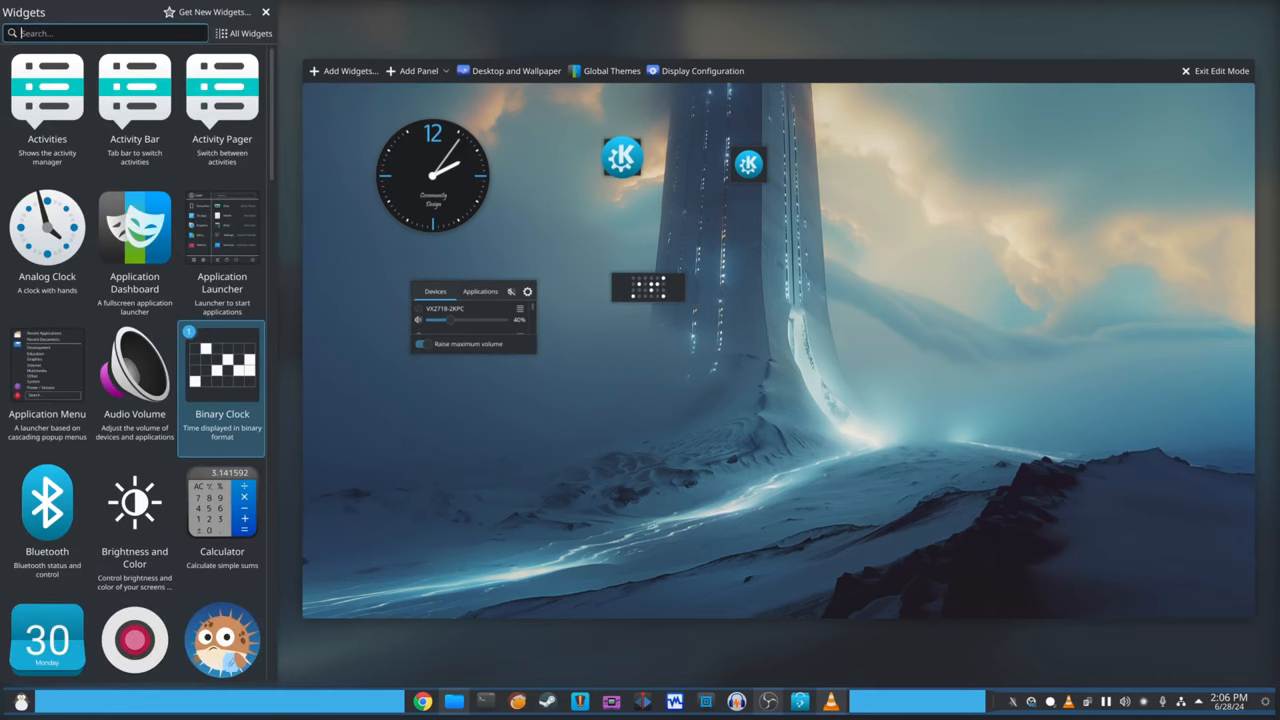
drag(48, 504, 810, 324)
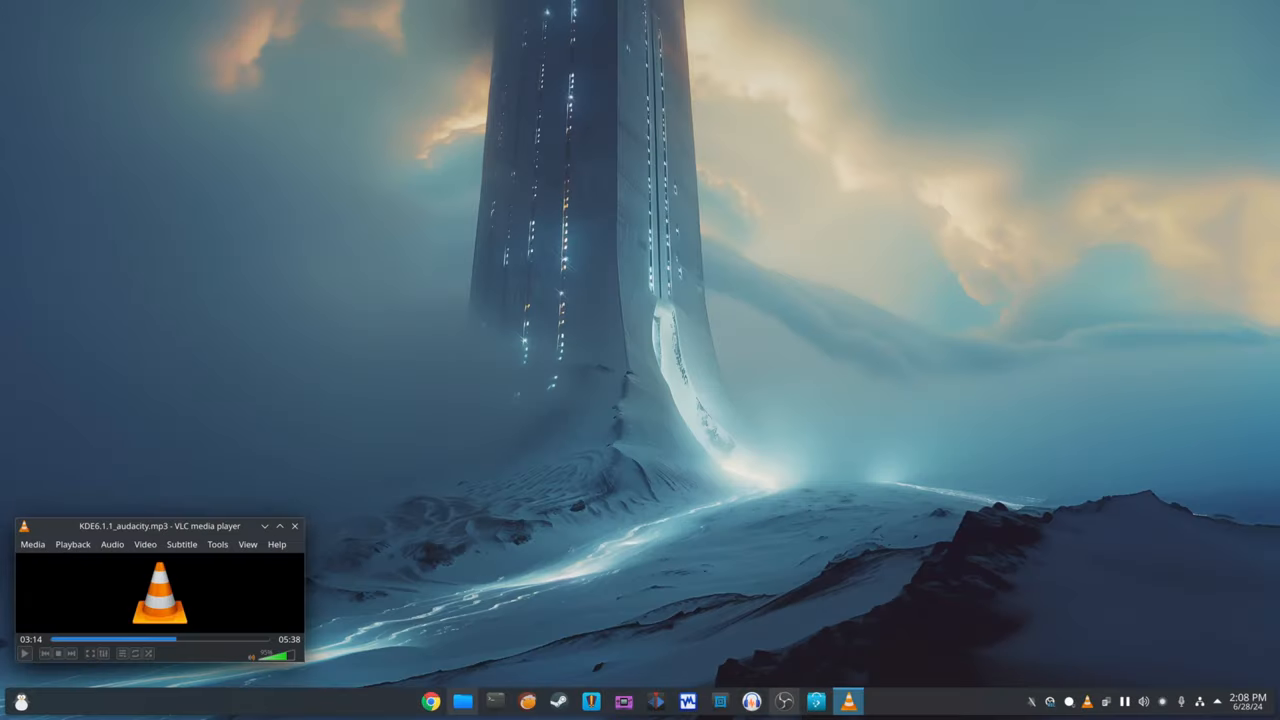
Step: Launch Discover from the taskbar and search the catalogue for 'vlc'
click(816, 700)
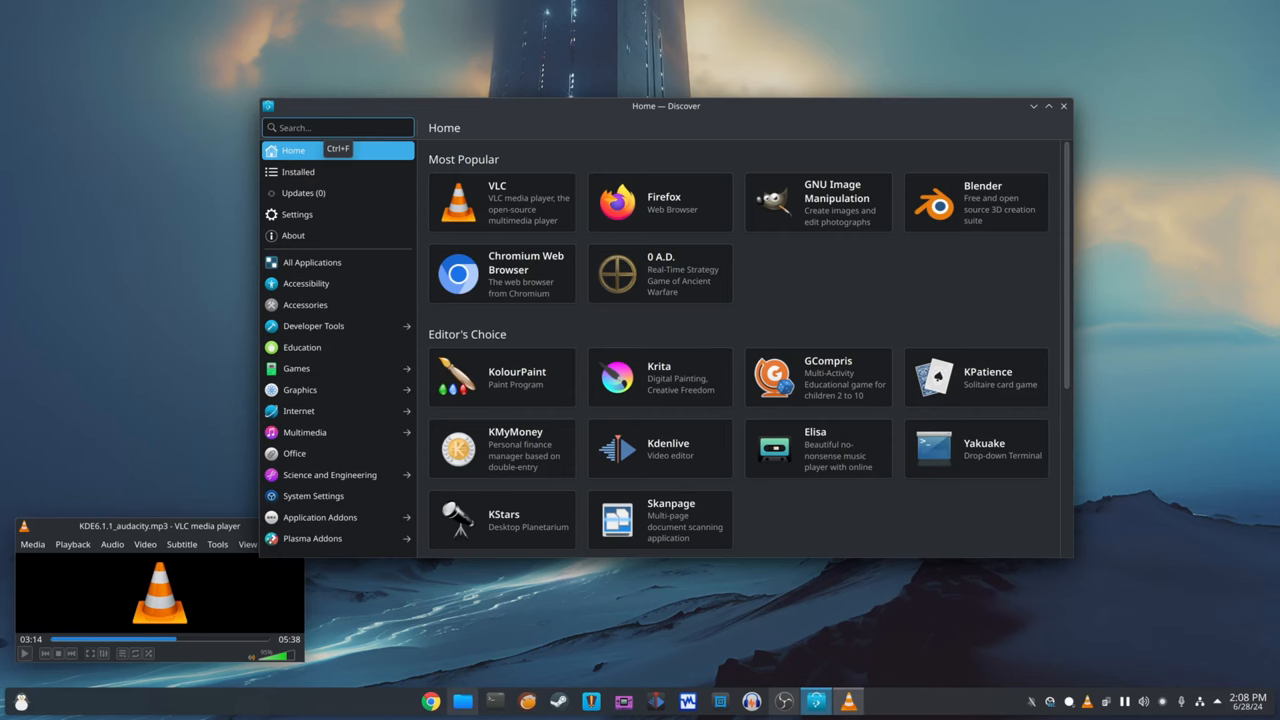
text(vlc)
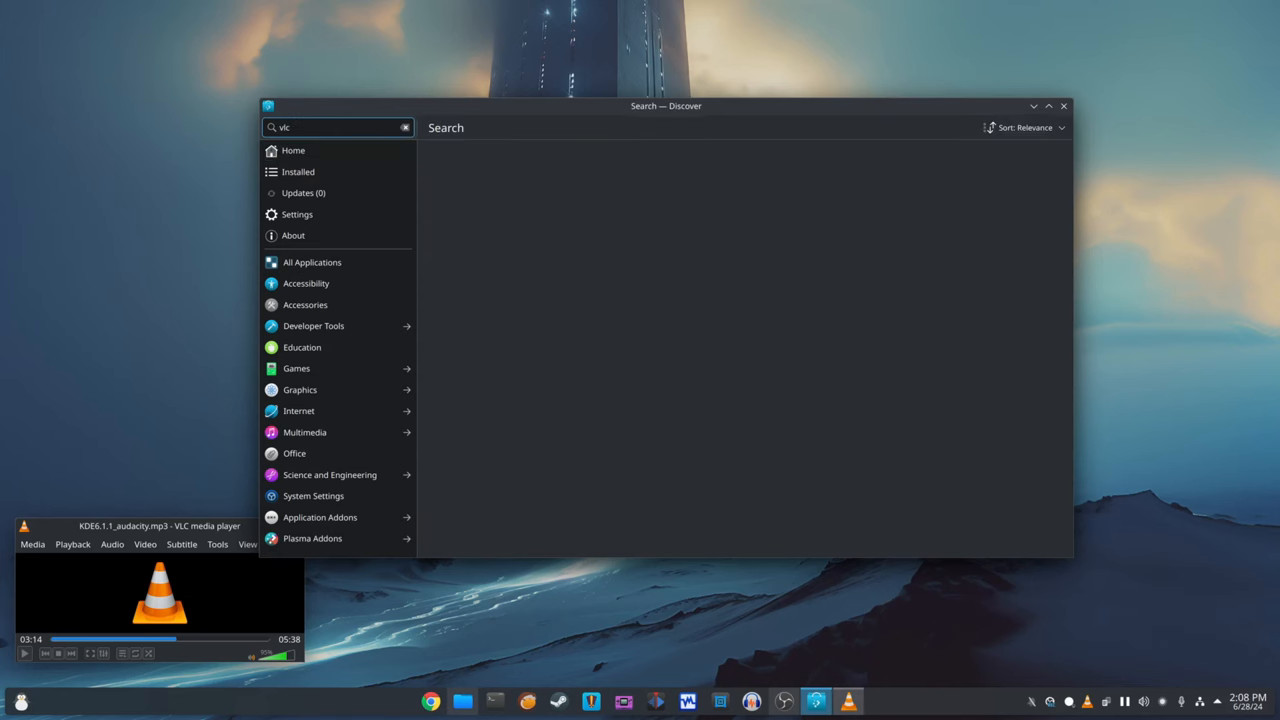
key(Return)
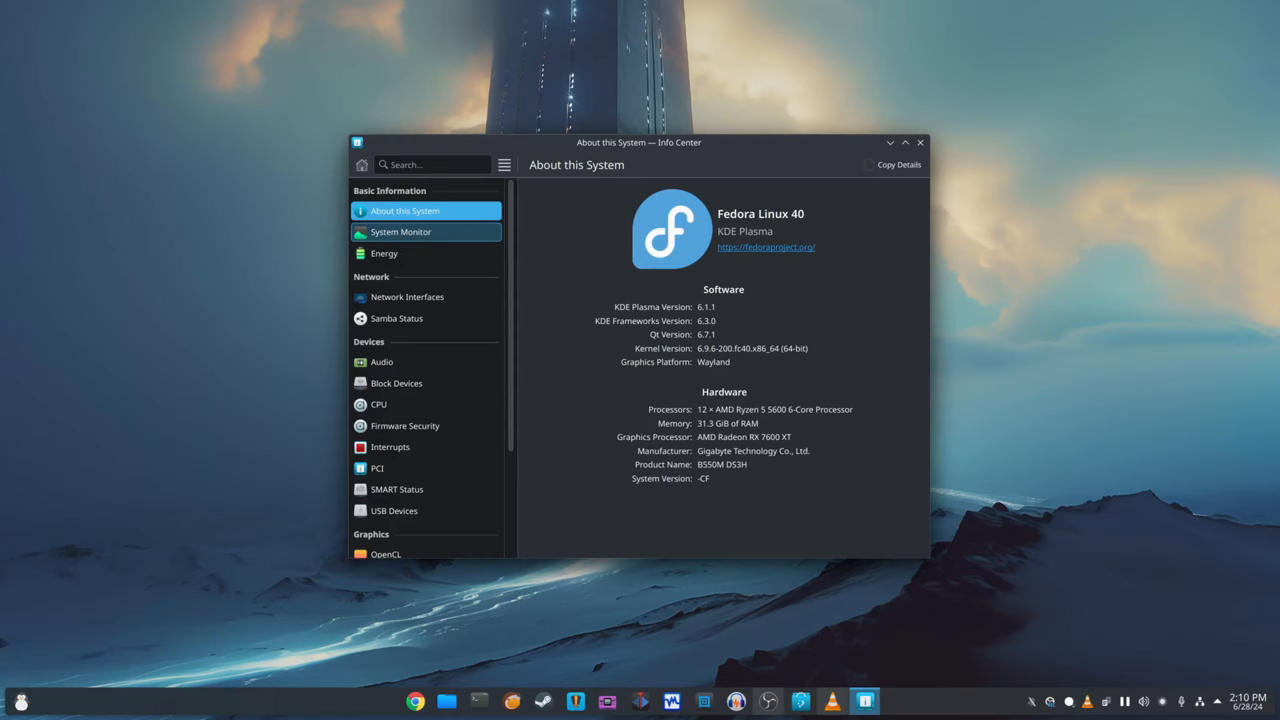
Step: Launch System Monitor from Info Center and browse History, then the Processes list
click(400, 232)
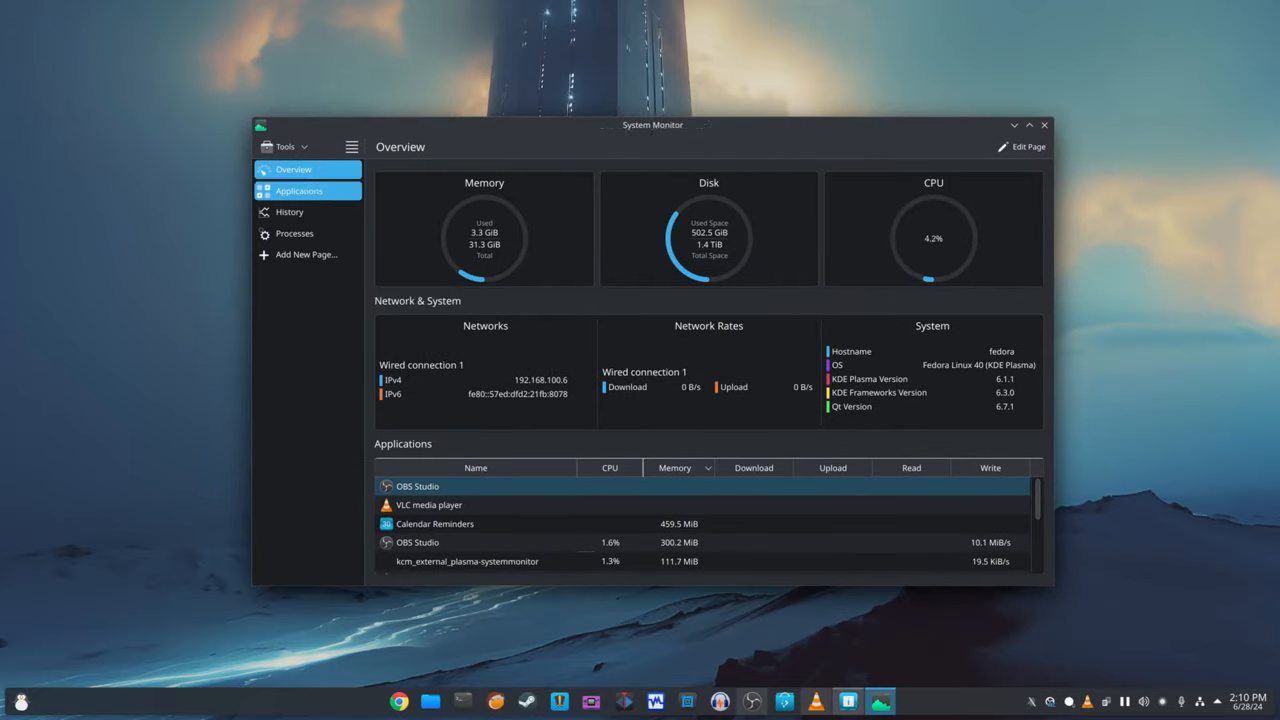
click(288, 212)
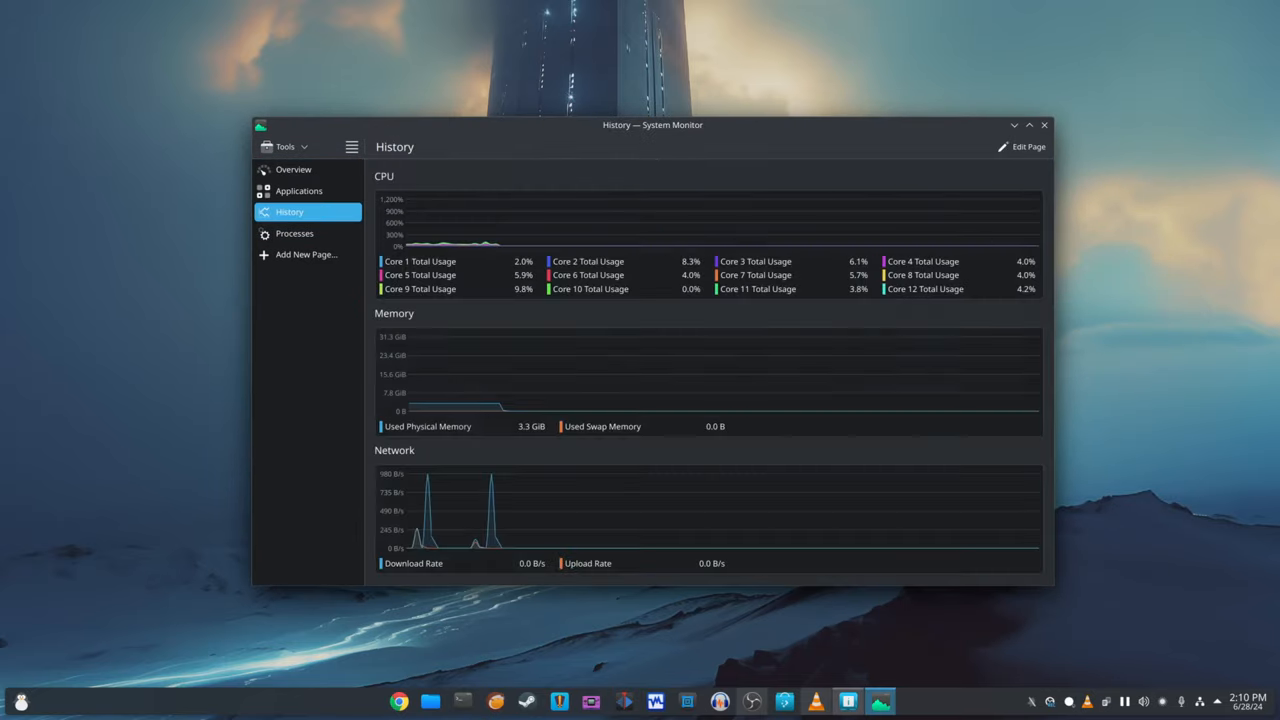
mouse_move(296, 232)
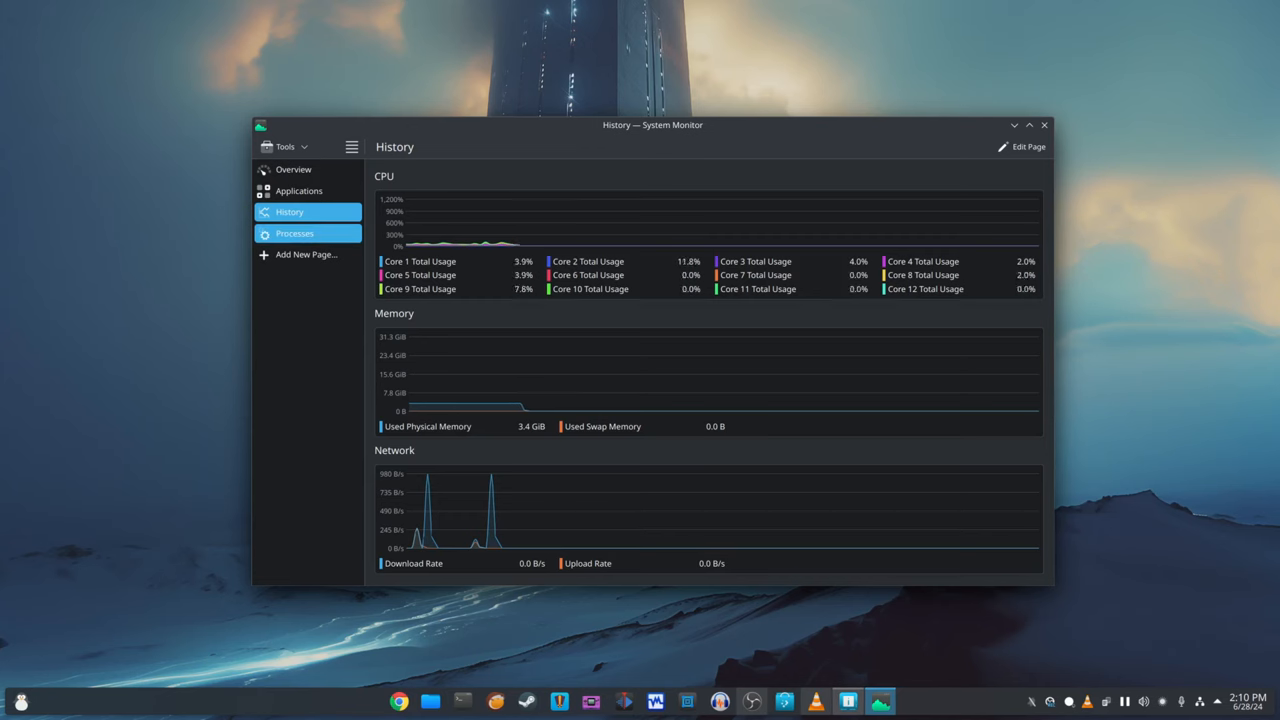
click(296, 232)
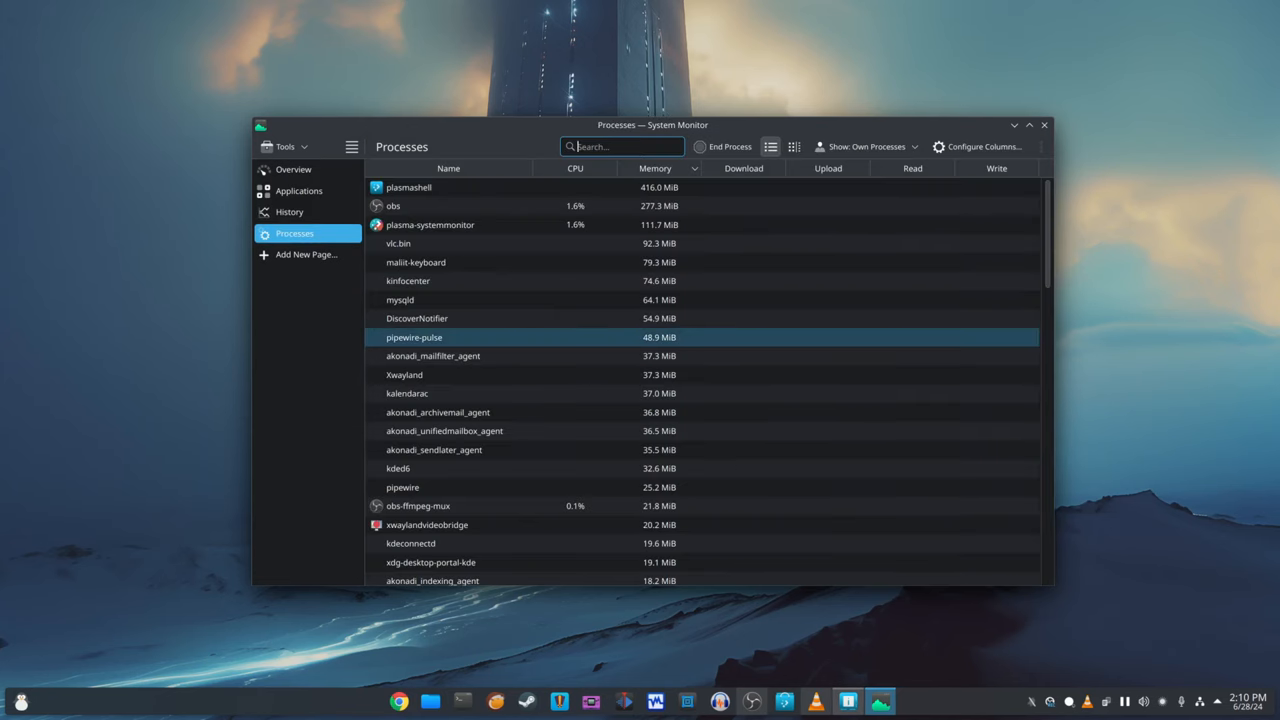
scroll(down, 3)
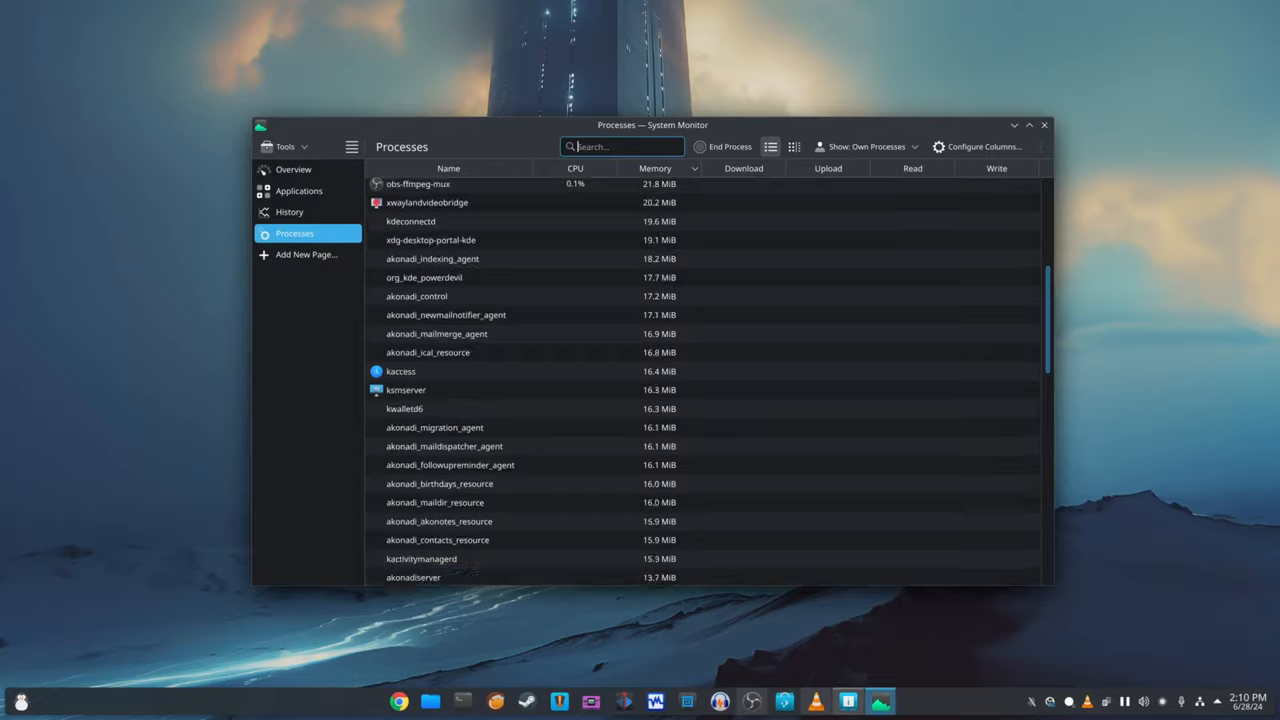
scroll(up, 3)
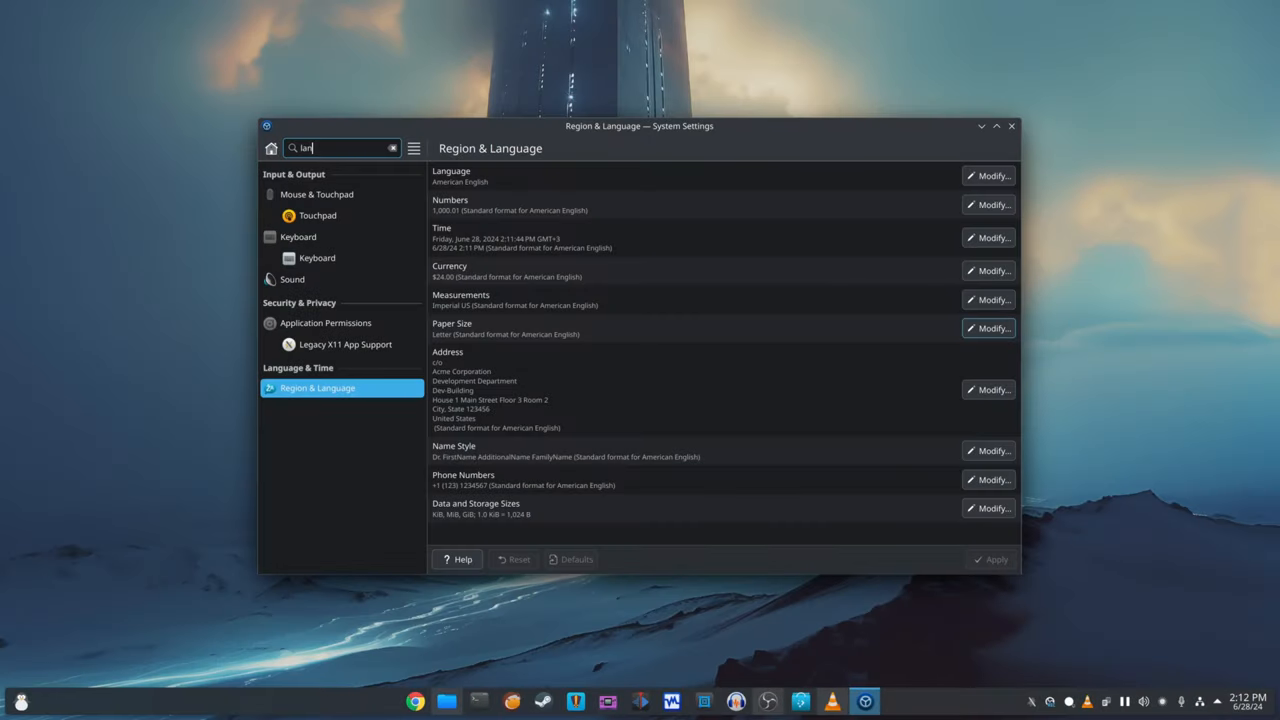
Step: Filter the Paper Size locale list to 'Cana', correcting the mistyped 'canc'
click(988, 328)
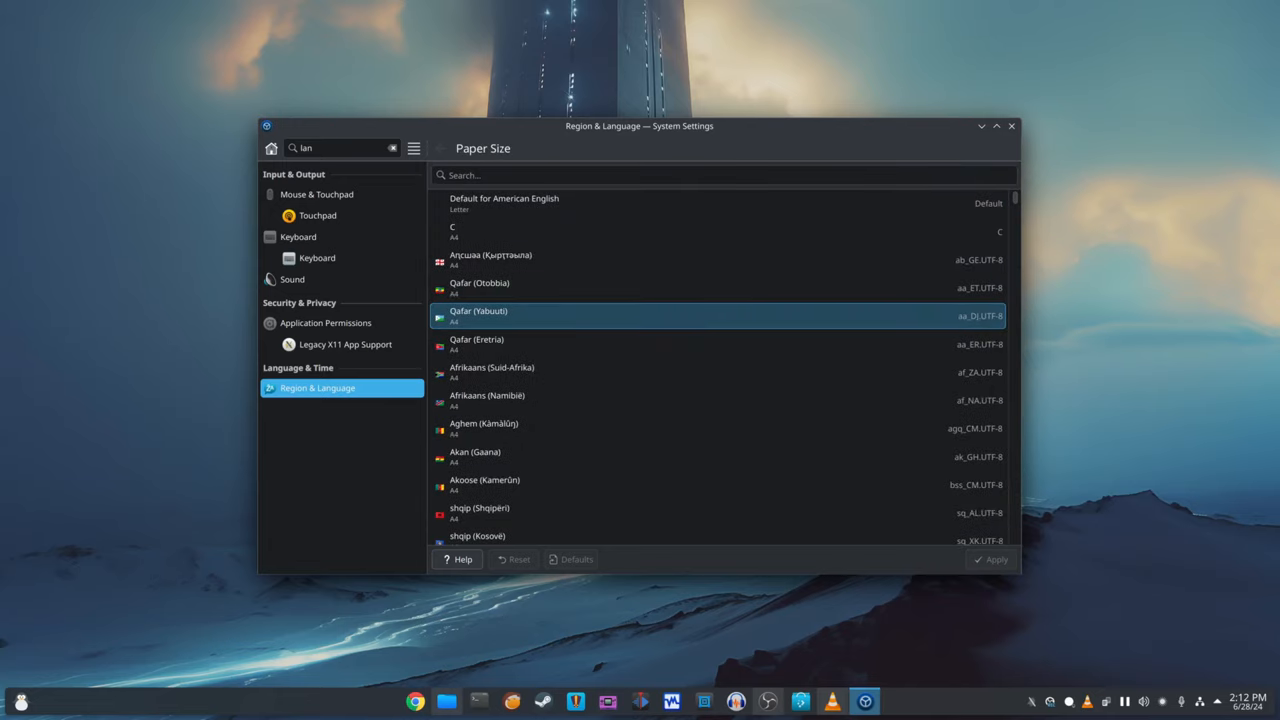
click(724, 176)
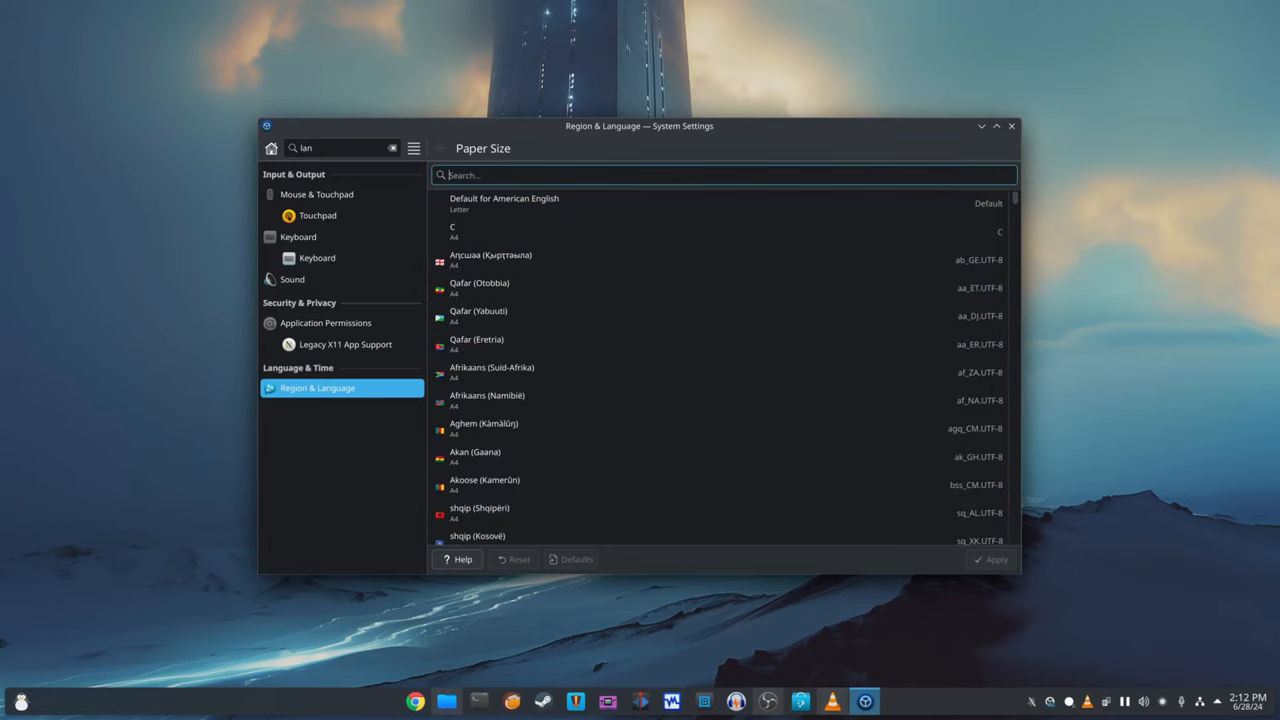
text(canc)
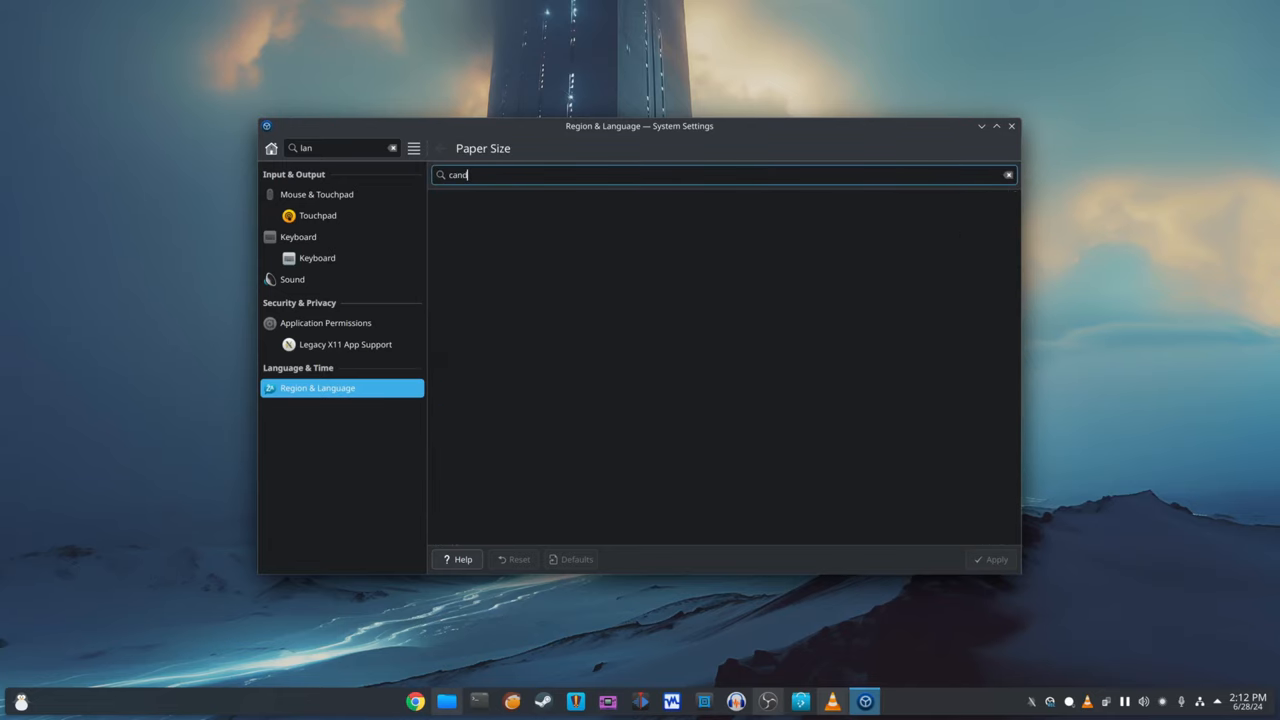
key(BackSpace)
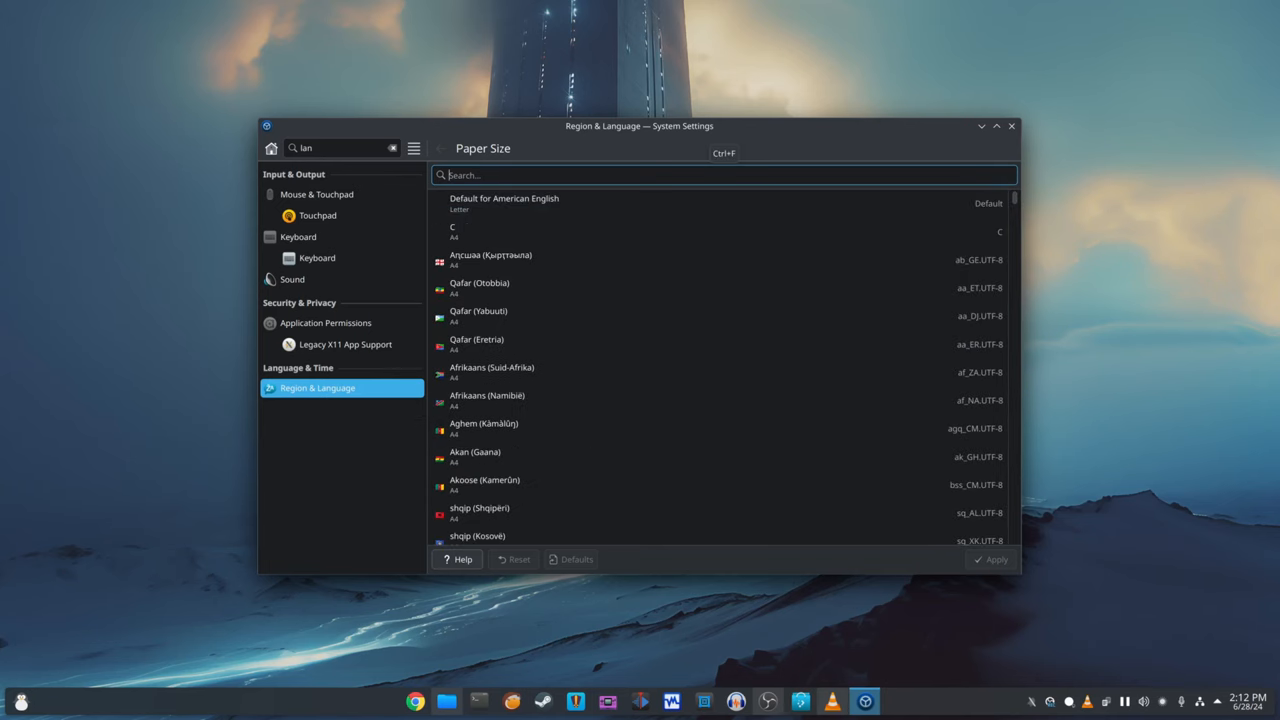
text(Cana)
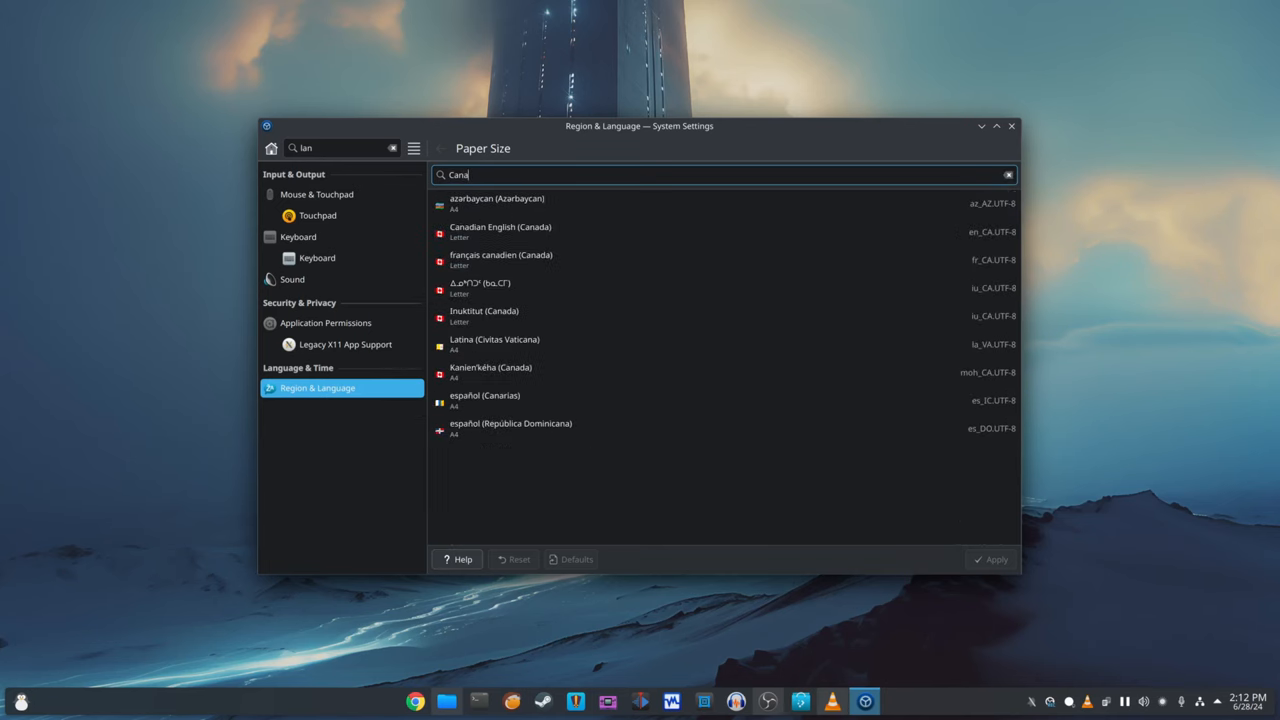